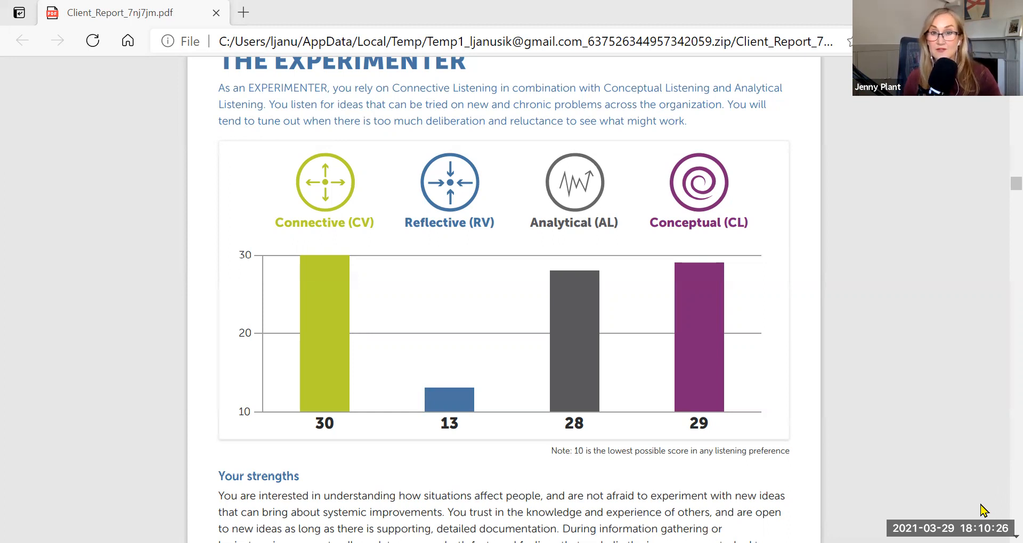
mouse_move(915, 465)
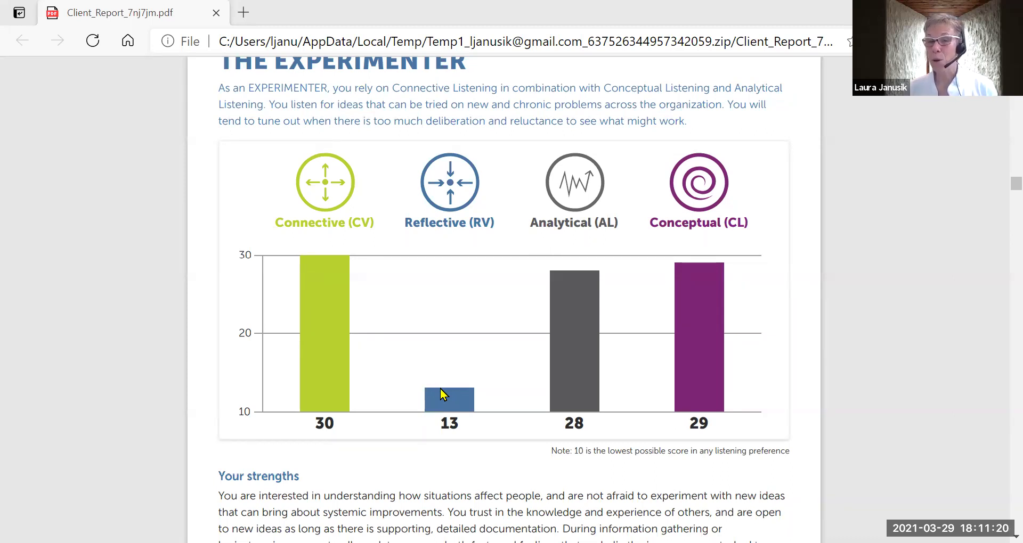
mouse_move(501, 447)
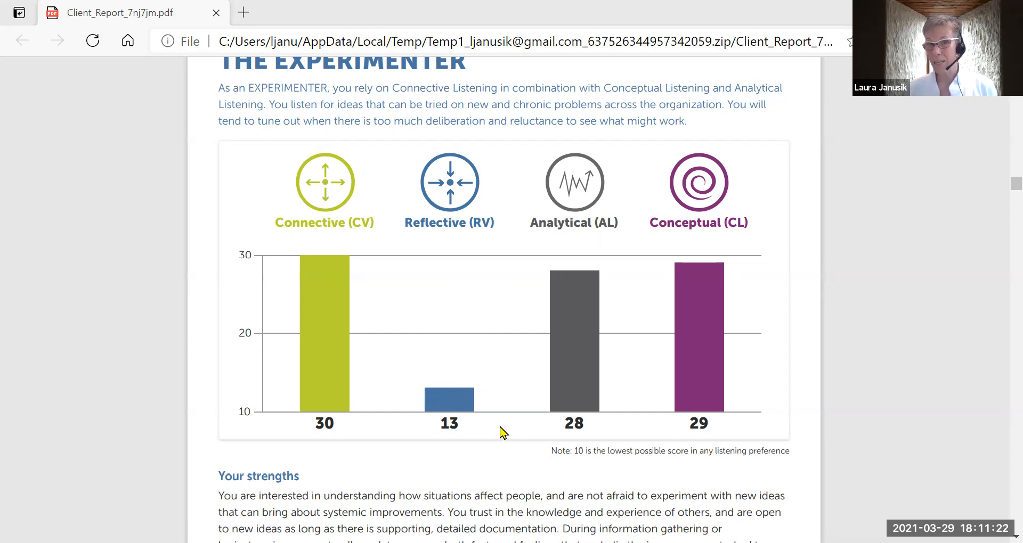
mouse_move(427, 373)
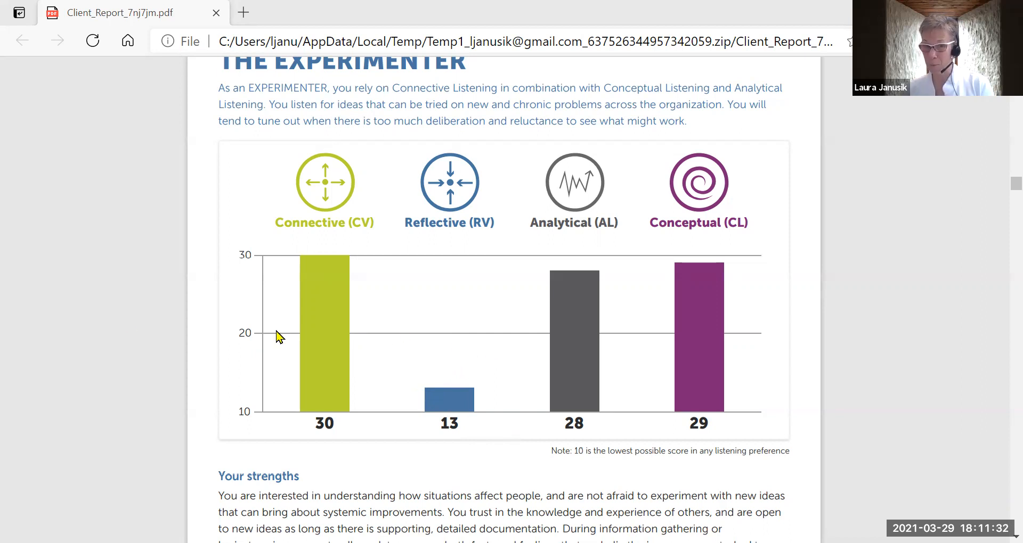
mouse_move(66, 318)
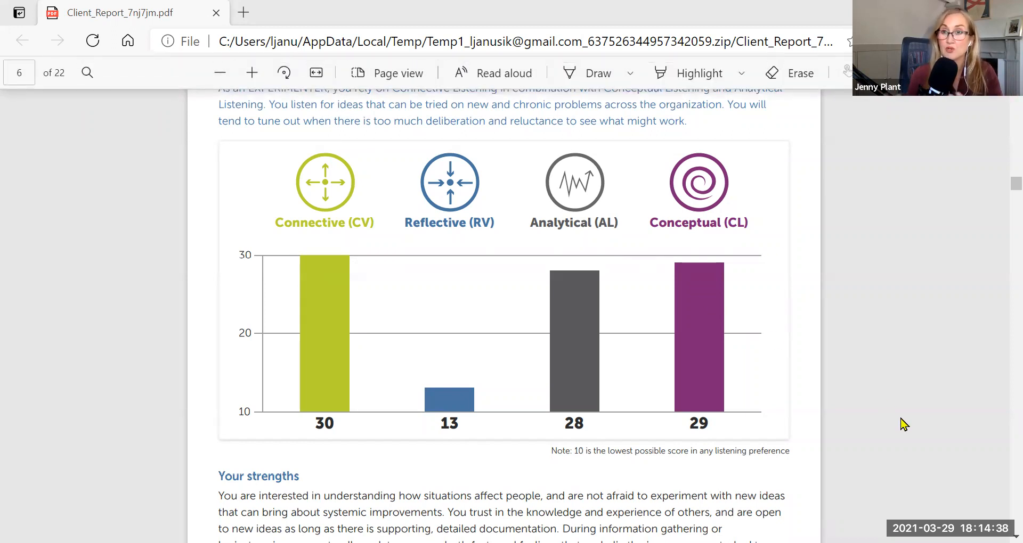
mouse_move(919, 419)
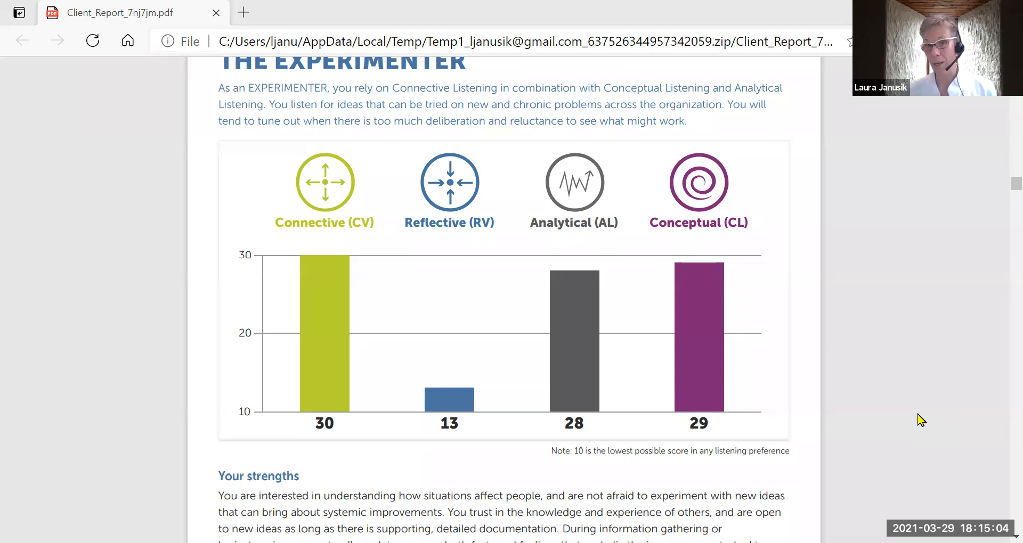
mouse_move(821, 462)
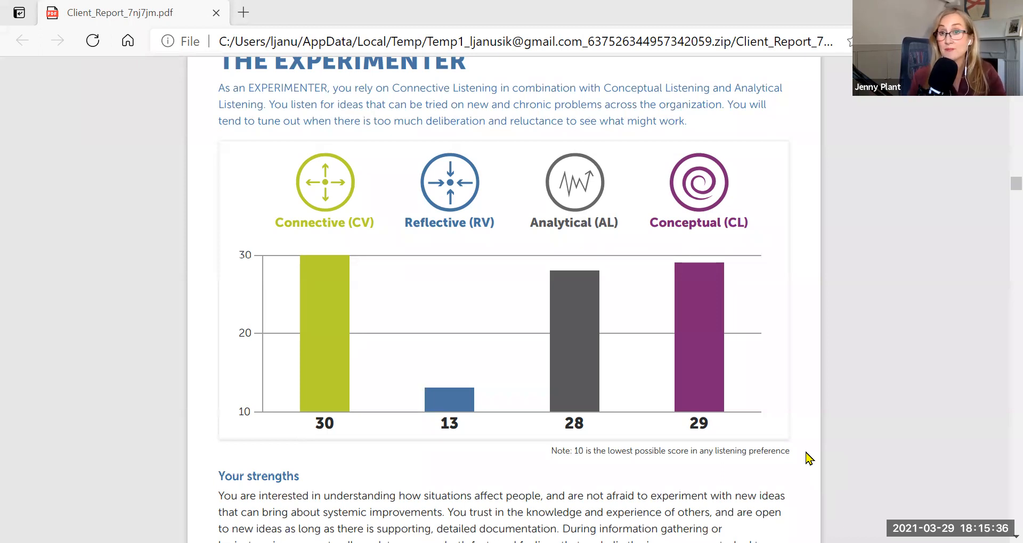
mouse_move(831, 448)
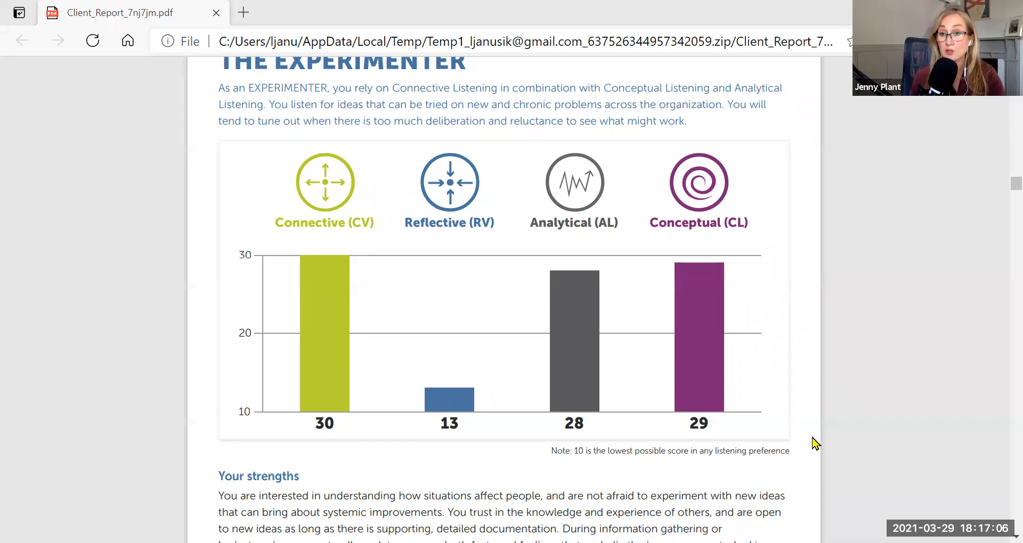
mouse_move(838, 438)
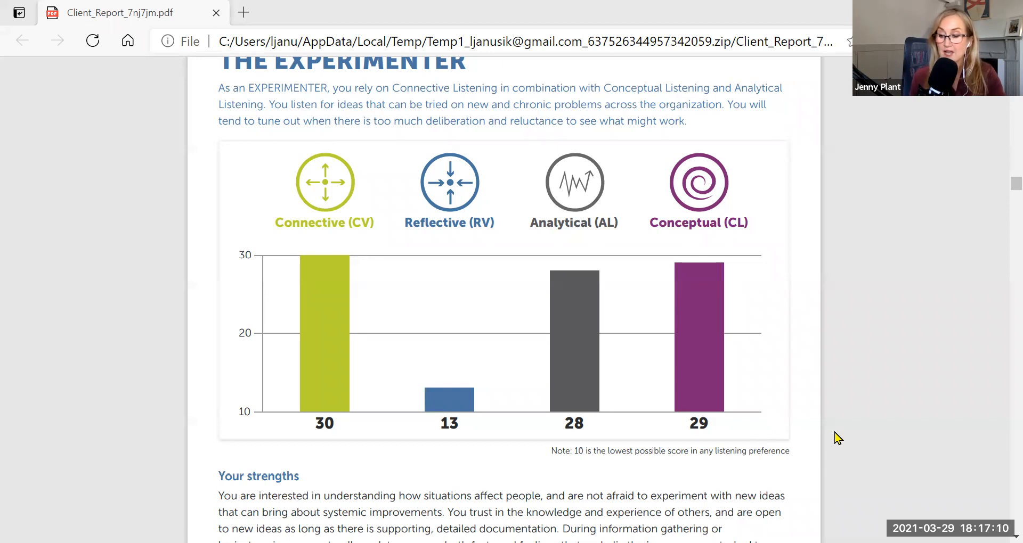
mouse_move(833, 441)
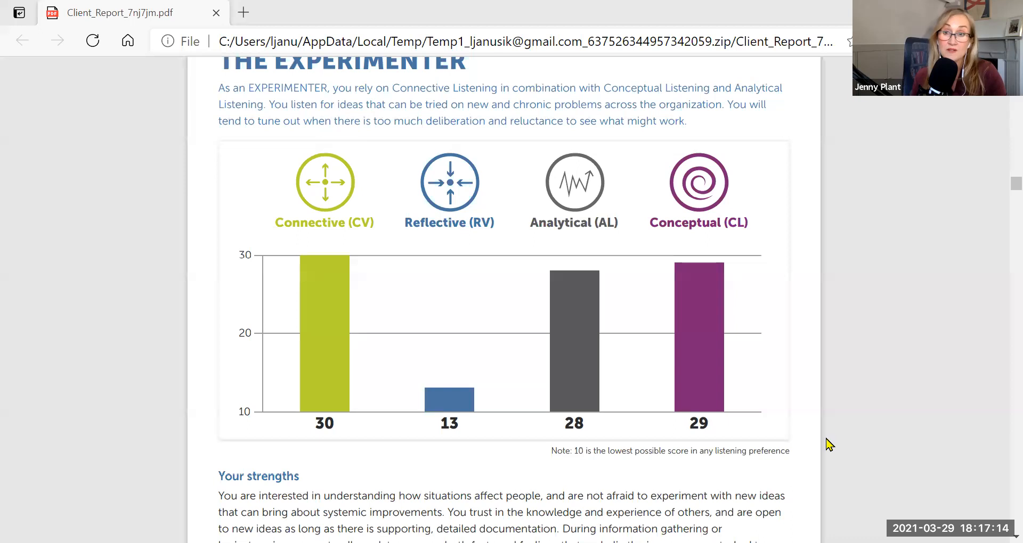
mouse_move(627, 374)
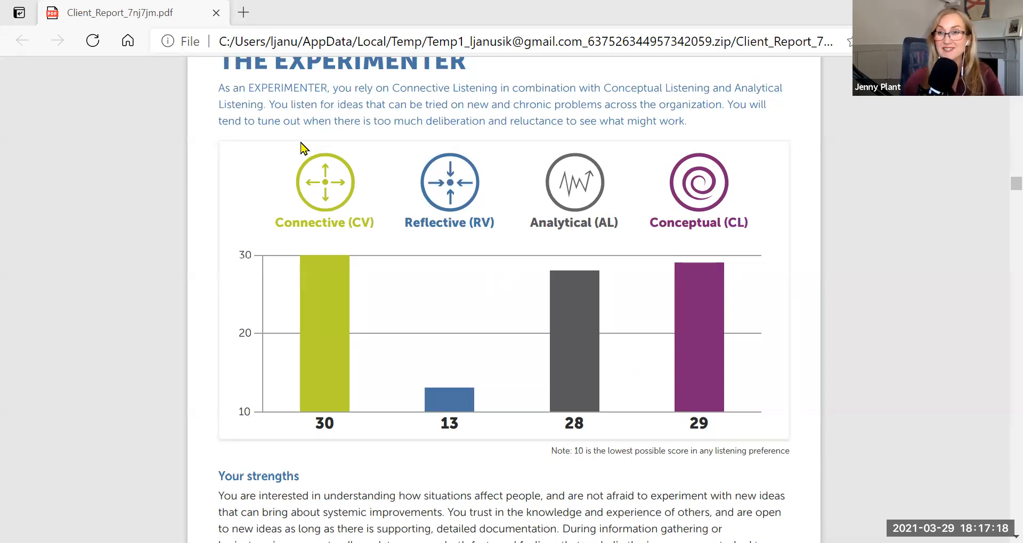
mouse_move(263, 146)
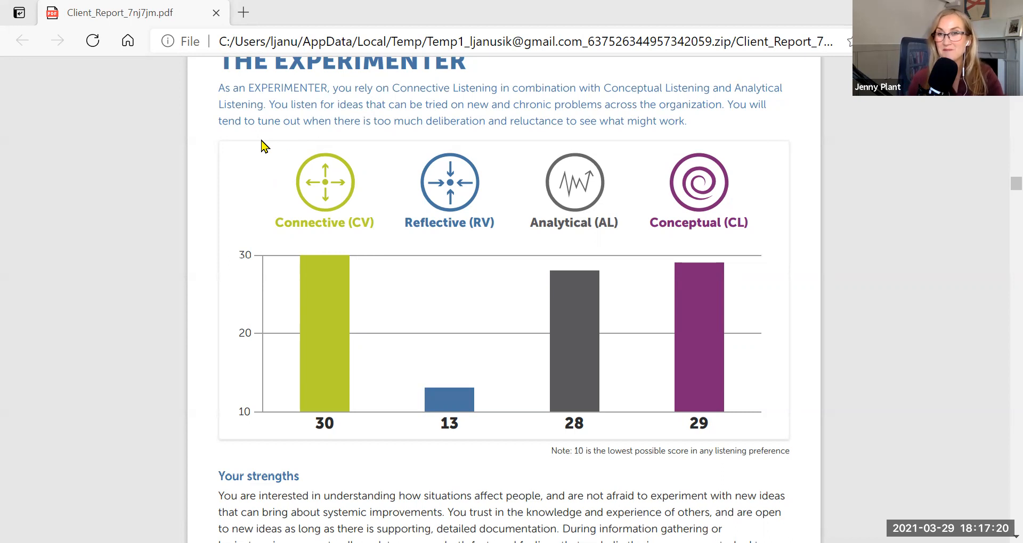